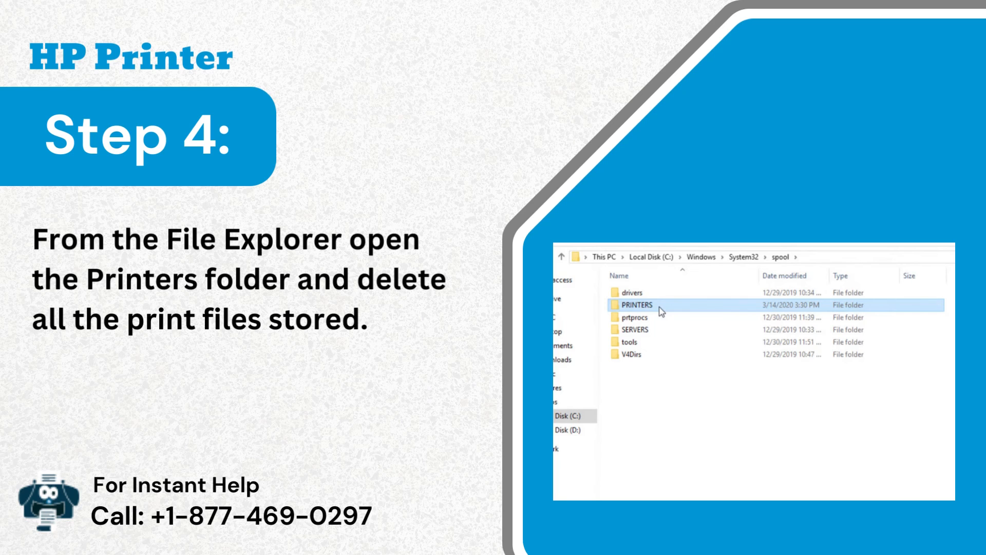
Advance the slideshow to the Step 4 slide showing the spool PRINTERS folder in File Explorer.
{"action": "right_click", "coordinate": [640, 310]}
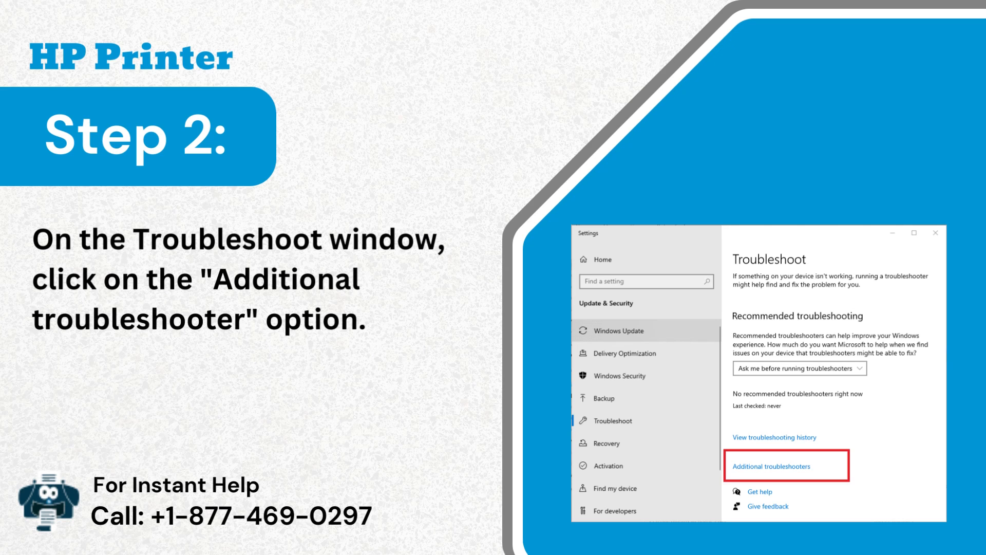
Advance to the Step 2 slide with Additional troubleshooters outlined in Settings > Troubleshoot.
{"action": "left_click", "coordinate": [773, 467]}
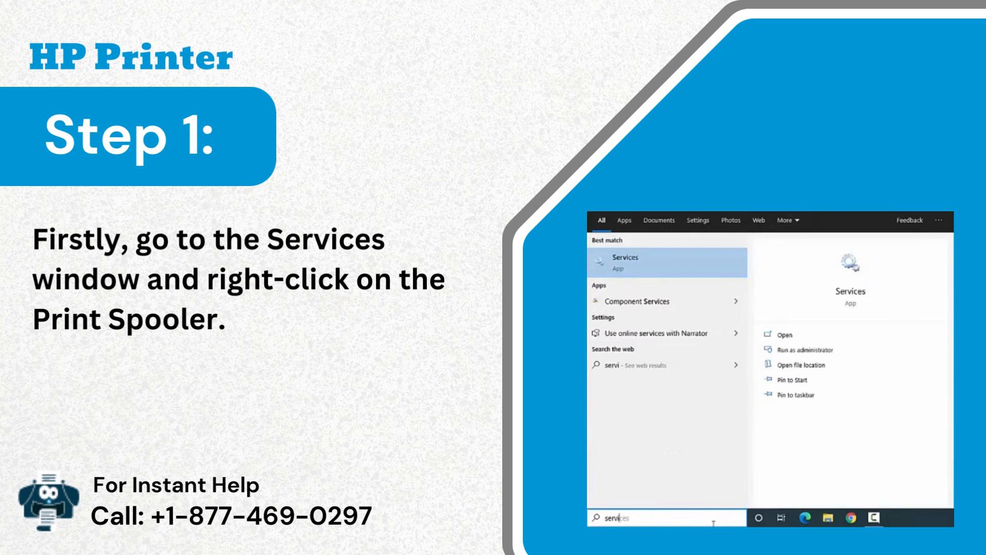
Play the Services slides with Print Spooler's Properties boxed and caption 'the Spooler Properties window will appear.'.
{"action": "right_click", "coordinate": [689, 372]}
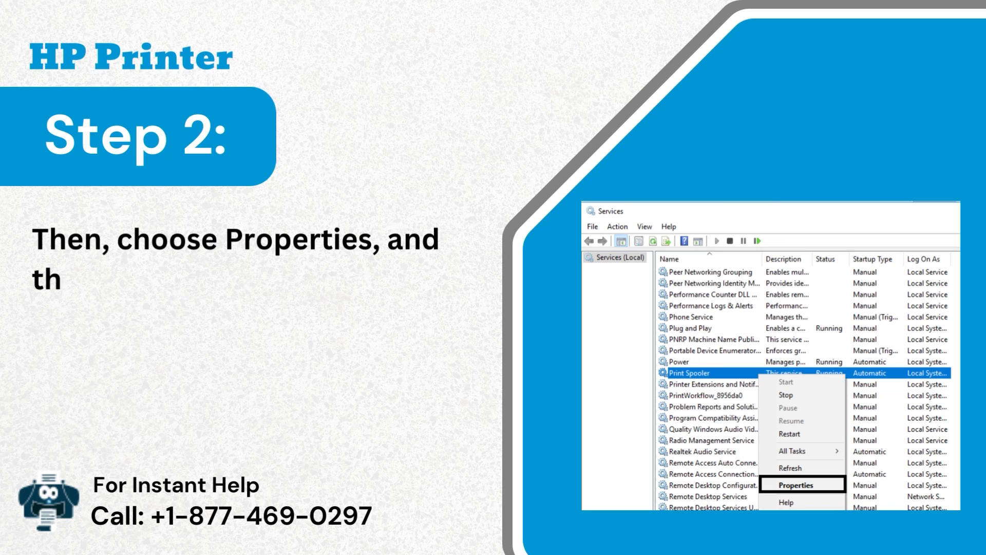
{"action": "type", "text": "the Spooler Properties window will appear."}
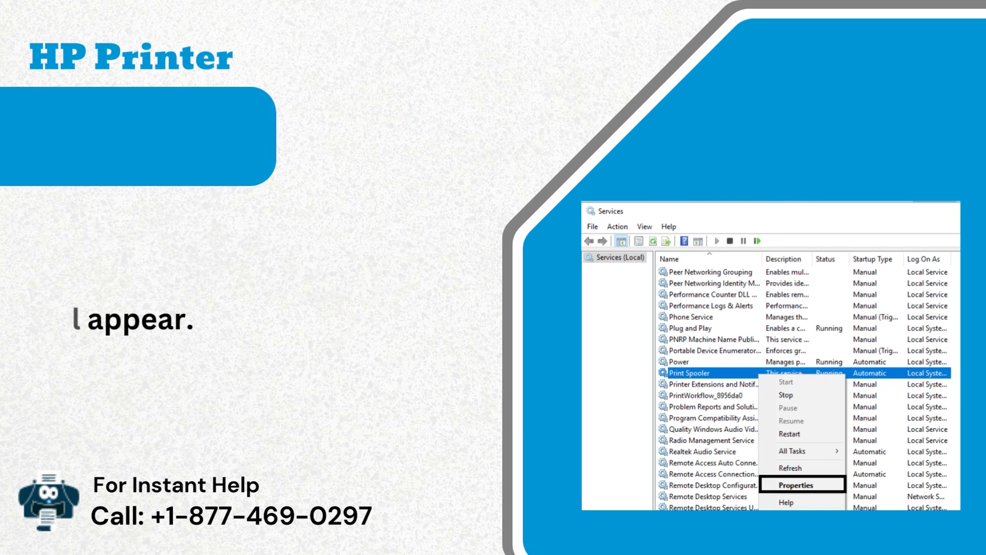
{"action": "left_click", "coordinate": [794, 484]}
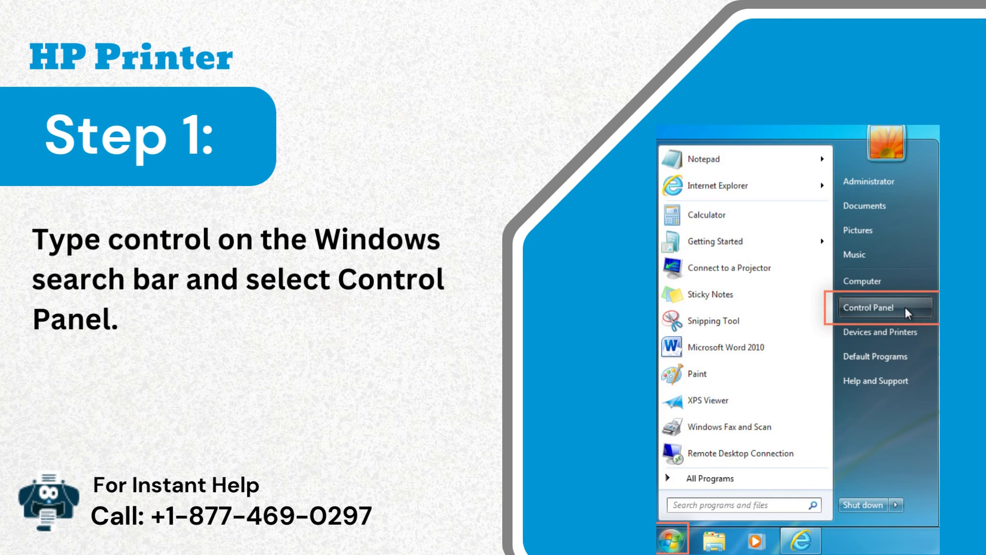
Show the Control Panel slide, then the Step 5 Start-menu slide captioned about checking whether the spooler issue is resolved.
{"action": "left_click", "coordinate": [870, 307]}
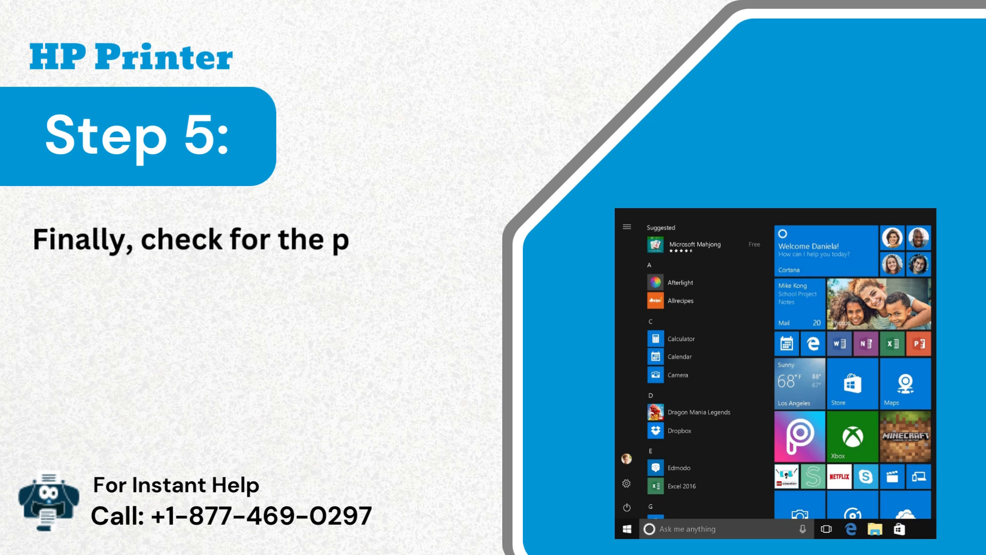
{"action": "type", "text": "rinter spooler issue whether it is resolved or no"}
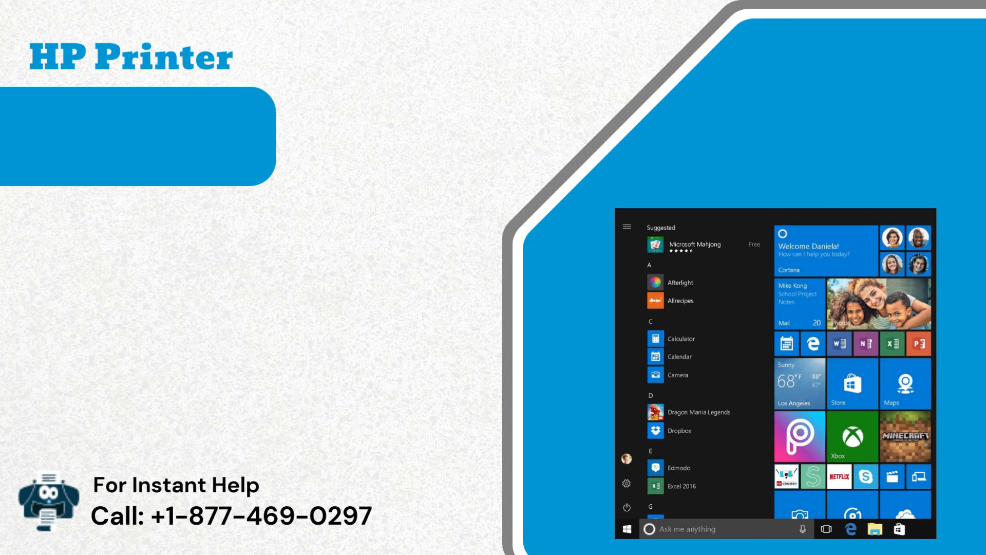
Play the Device Manager search slide captioned 'type the device in the search bar and click'.
{"action": "right_click", "coordinate": [626, 529]}
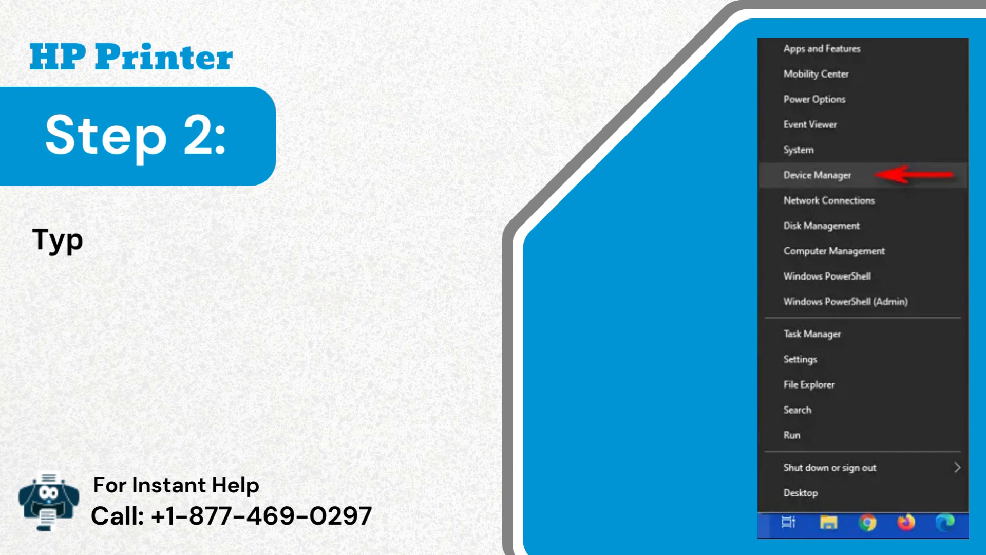
{"action": "type", "text": "ype the device in the search bar and click the Device Manager app."}
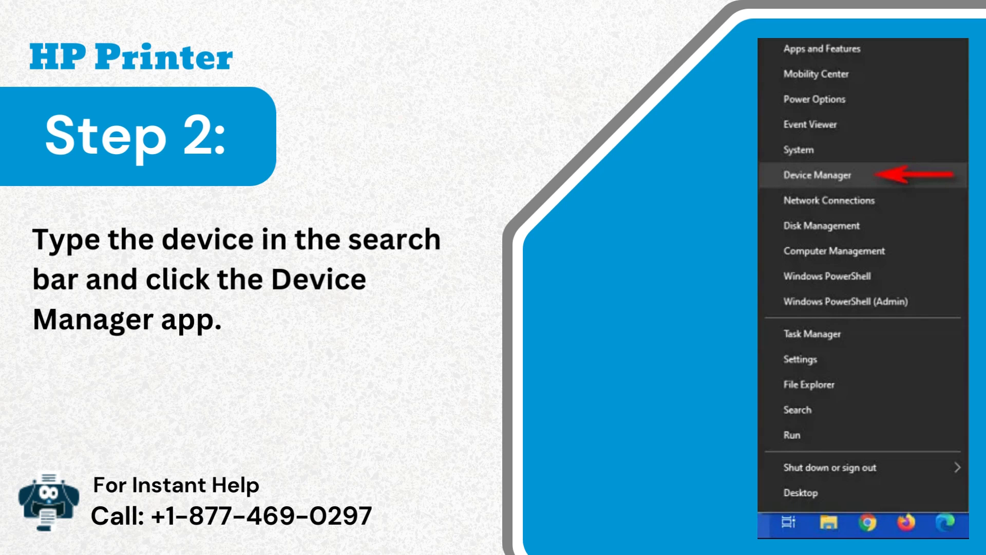
{"action": "left_click", "coordinate": [817, 174]}
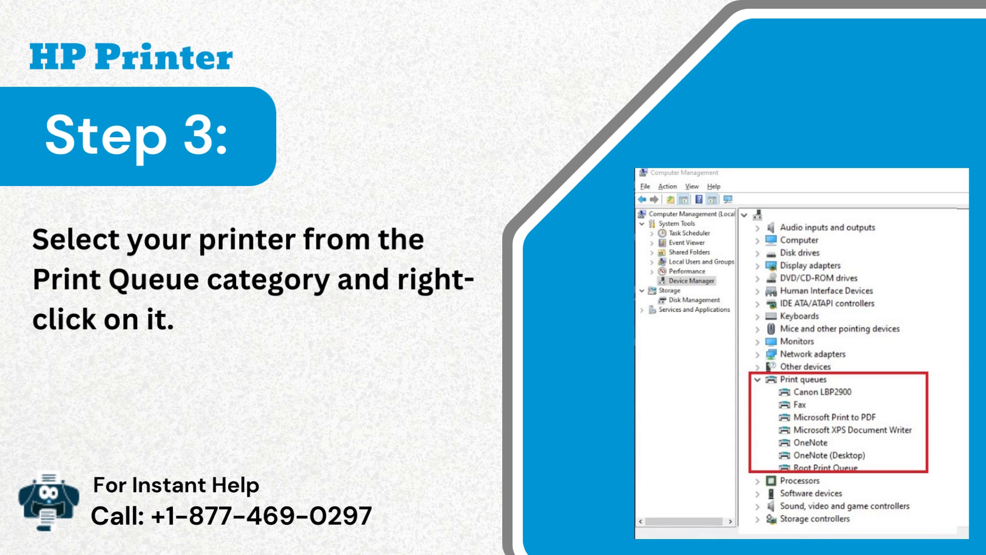
Advance through right-clicking the printer under Print queues to the Step 4 Update driver slide.
{"action": "right_click", "coordinate": [673, 427]}
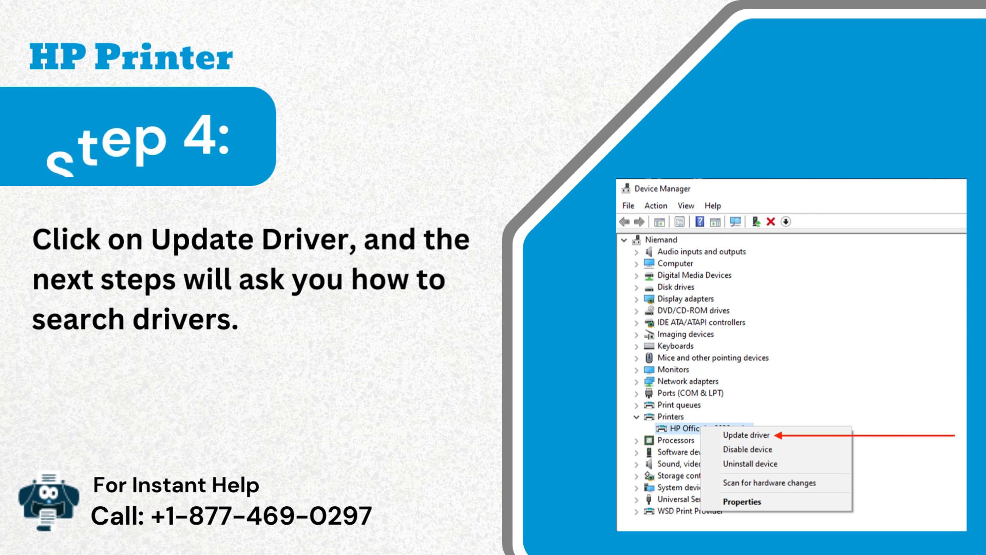
{"action": "left_click", "coordinate": [745, 436]}
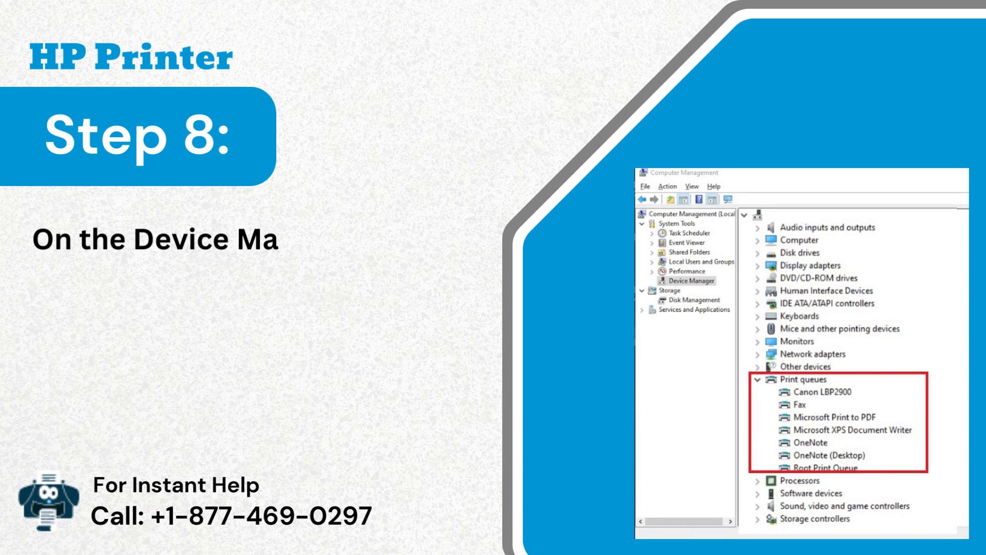
Advance through the Uninstall device slide to Step 10 showing HP LaserJet M207-M212 software configuring.
{"action": "right_click", "coordinate": [648, 359]}
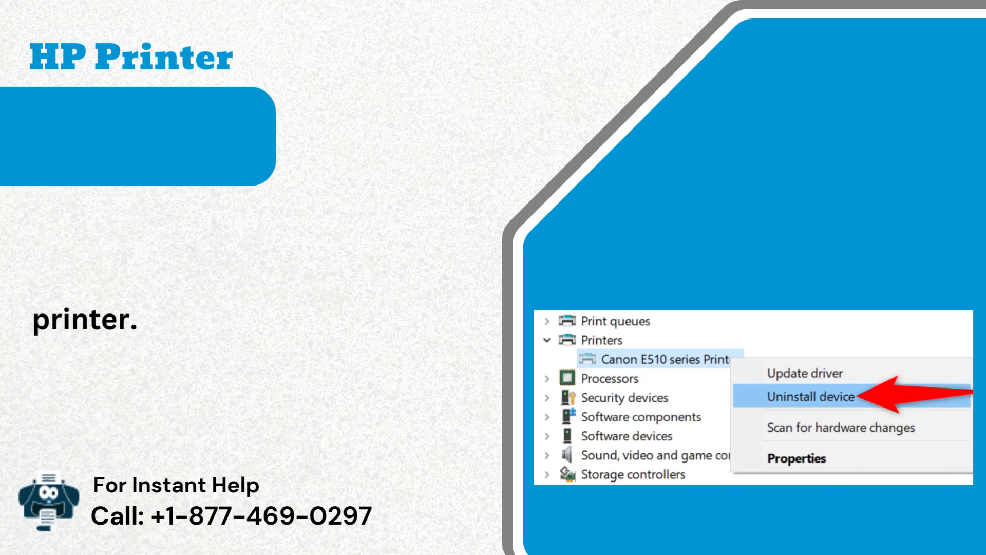
{"action": "left_click", "coordinate": [812, 398]}
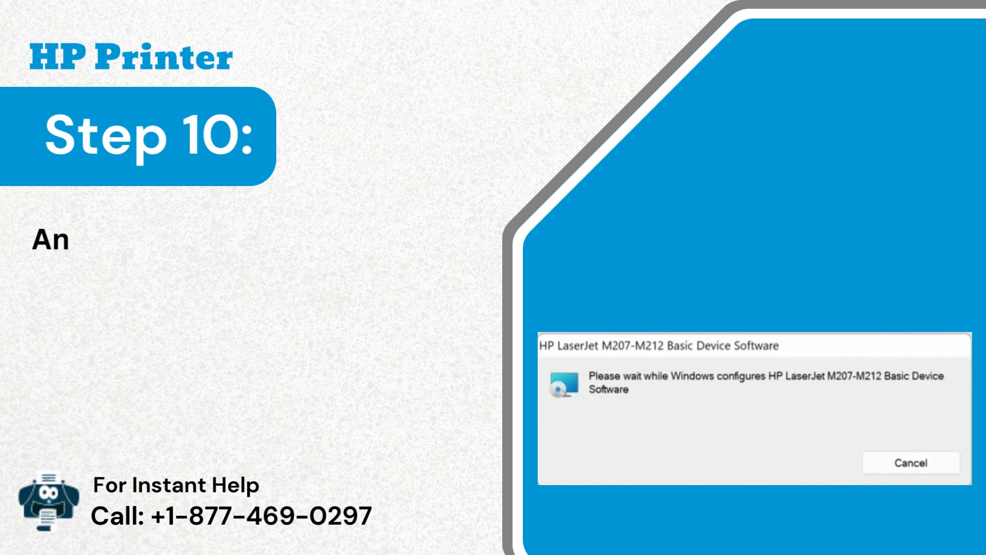